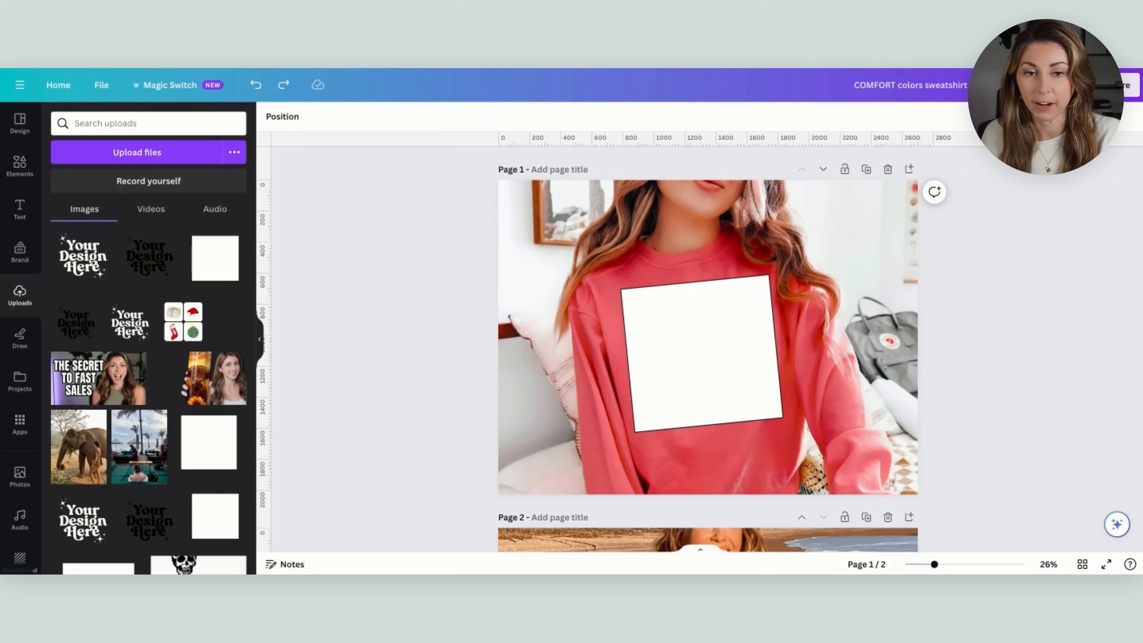
Place the 'Your Design Here' graphic onto the pink sweatshirt's white placeholder frame
scroll(down, 3)
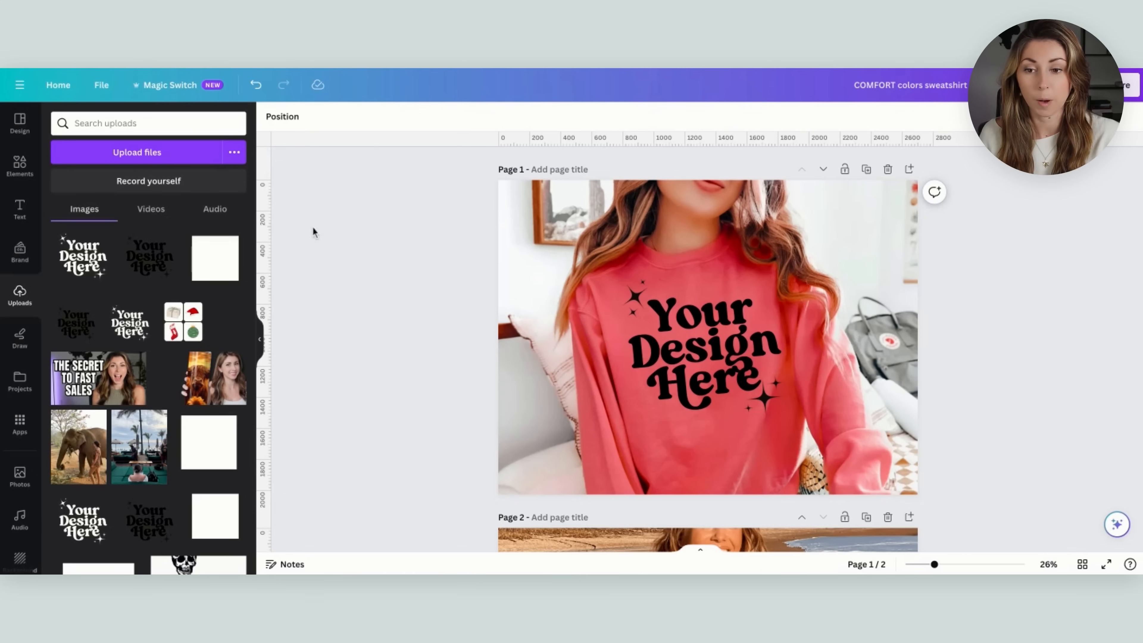
click(700, 338)
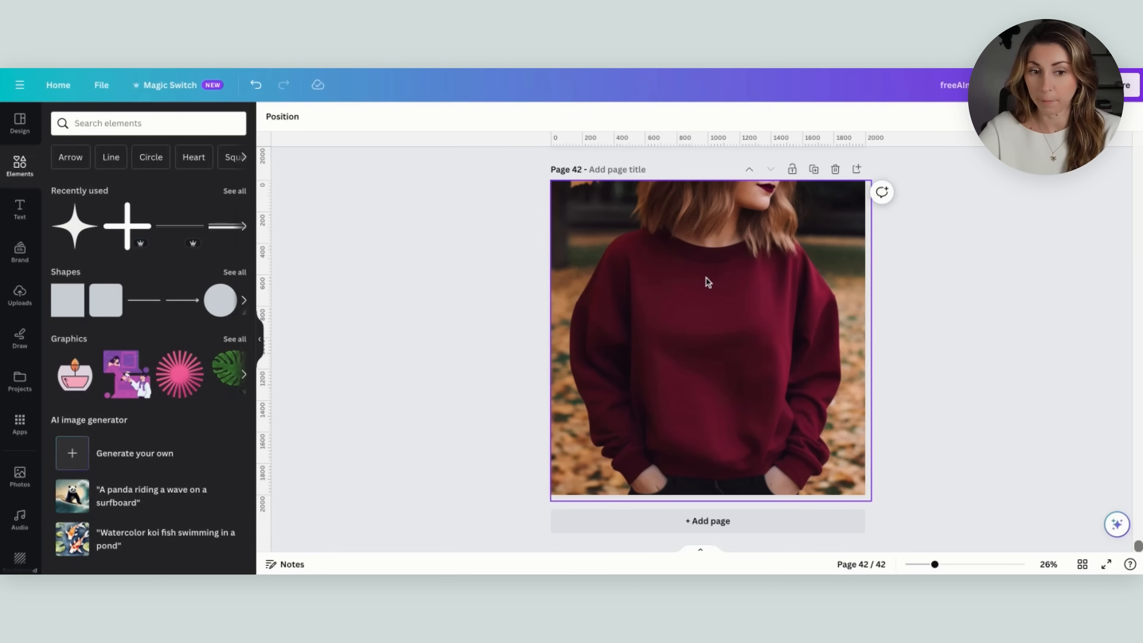
Erase the maroon sweatshirt's wrinkles with Magic Eraser at brush size 56
click(708, 339)
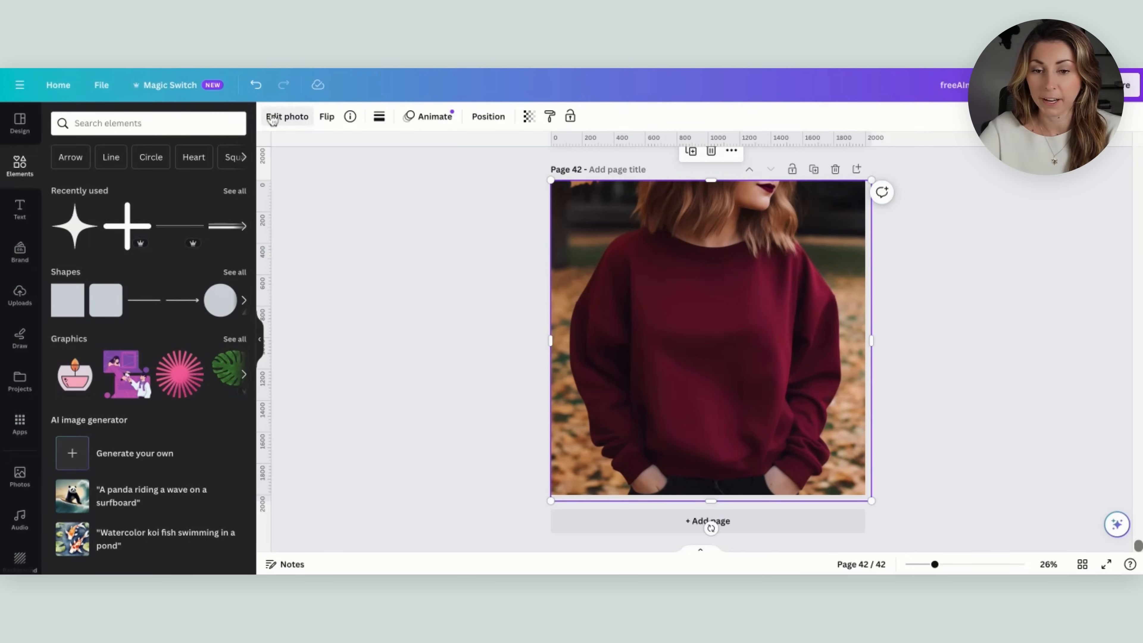
click(287, 116)
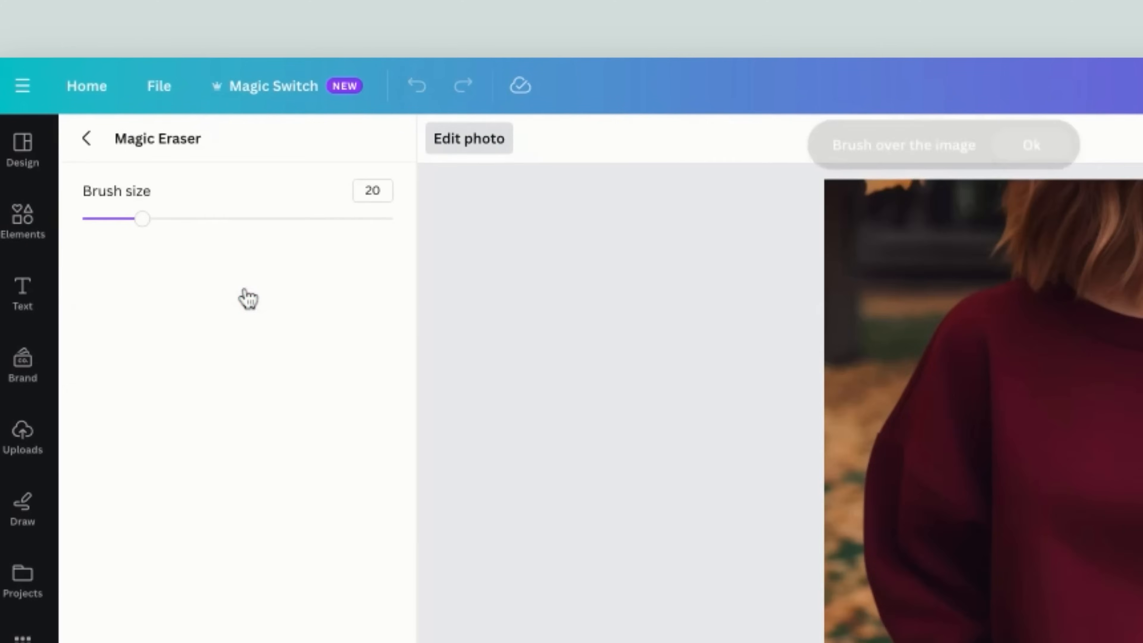
drag(143, 219, 146, 219)
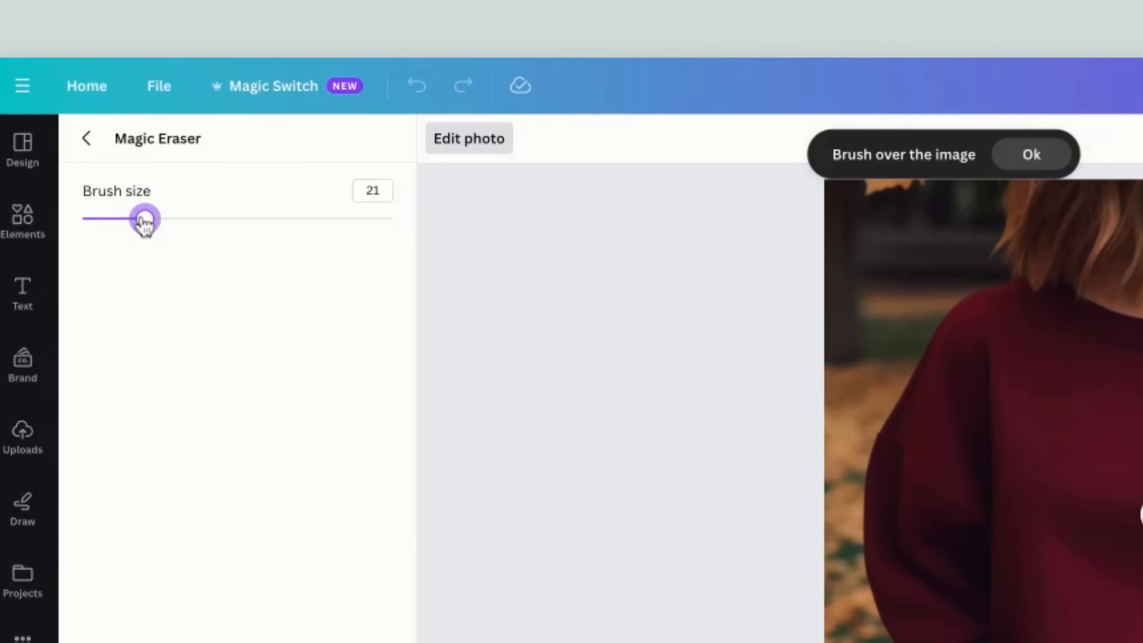
drag(146, 219, 159, 165)
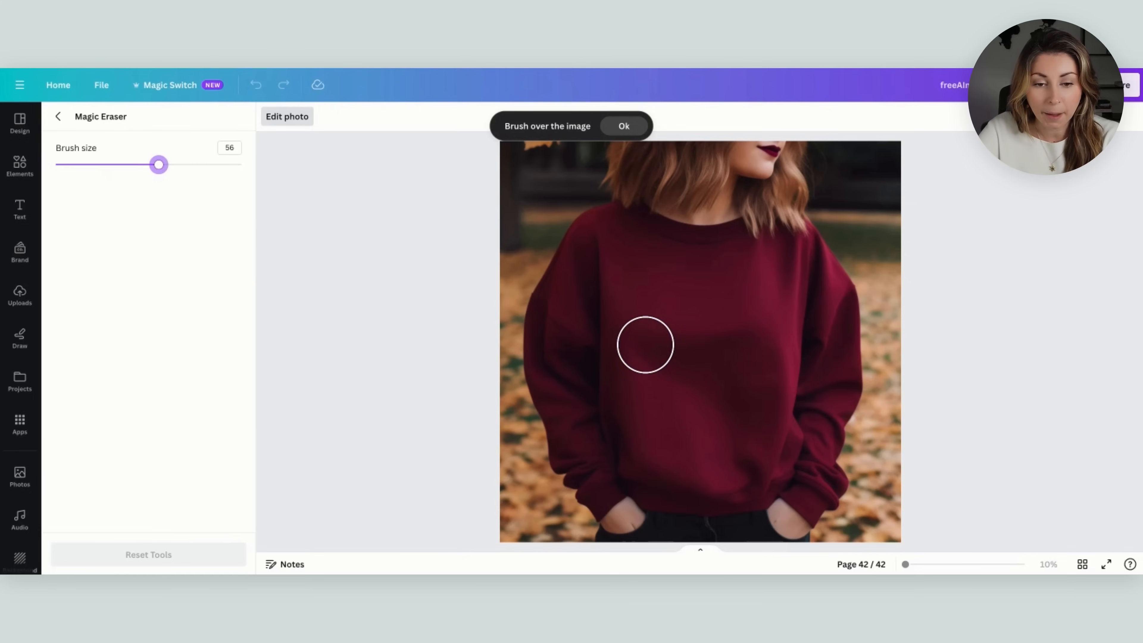
drag(645, 344, 749, 450)
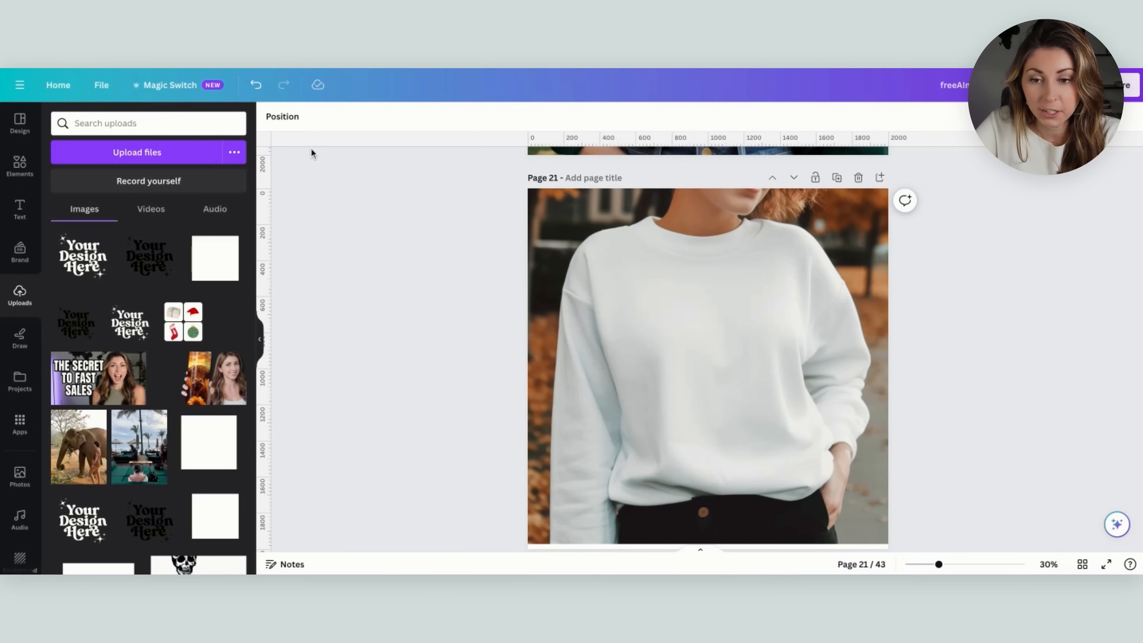
Paint over the white sweatshirt's creases with Magic Eraser to remove them
click(706, 364)
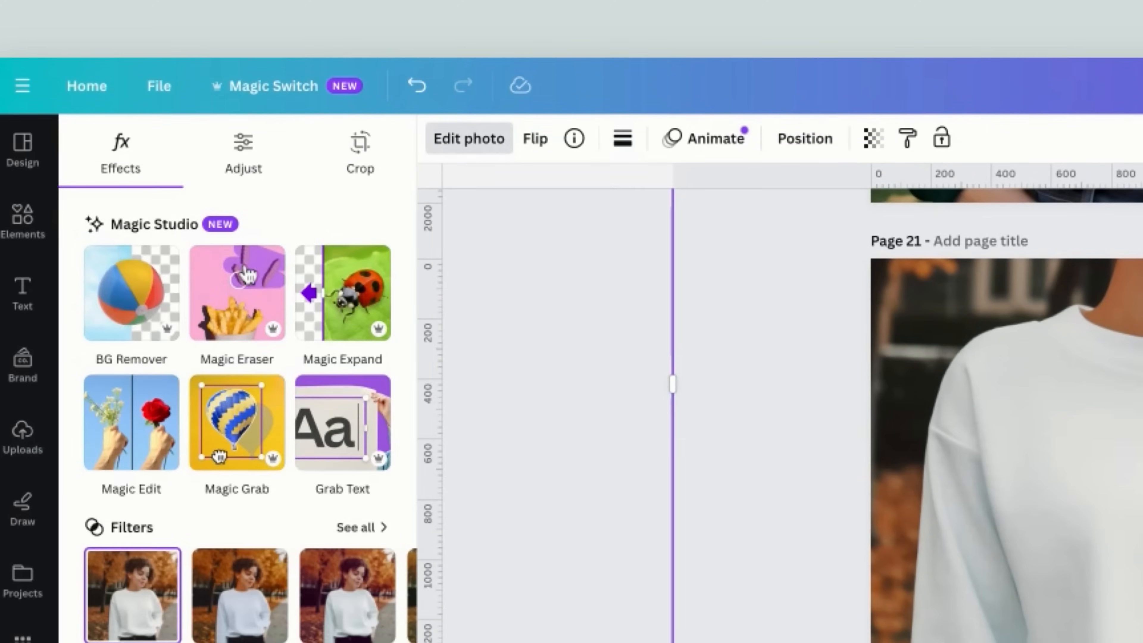
click(237, 293)
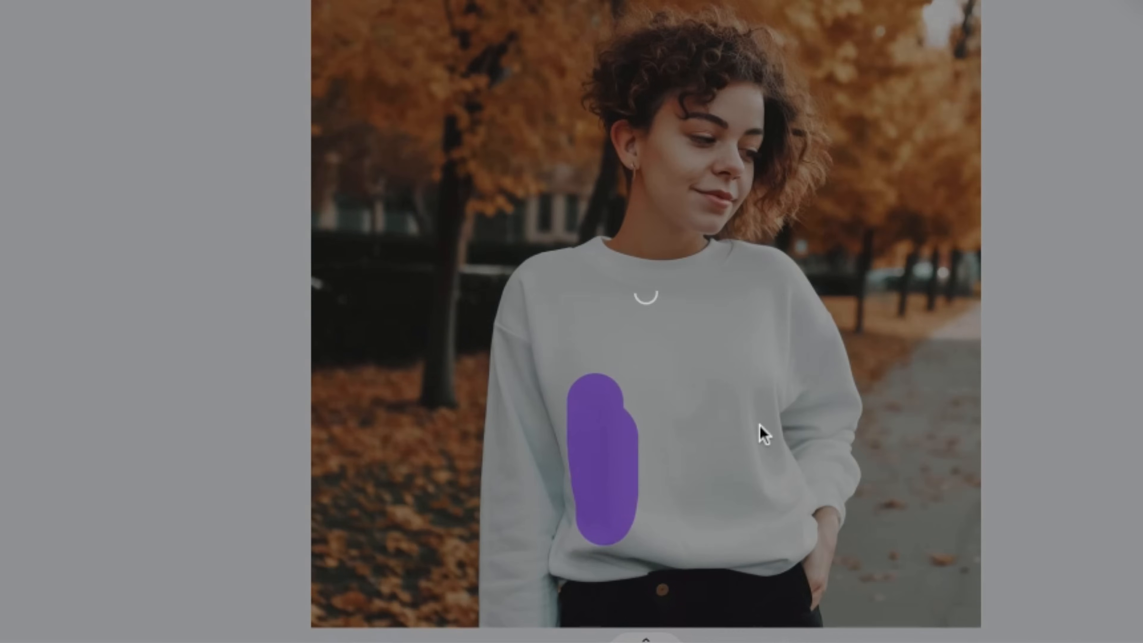
mouse_move(769, 444)
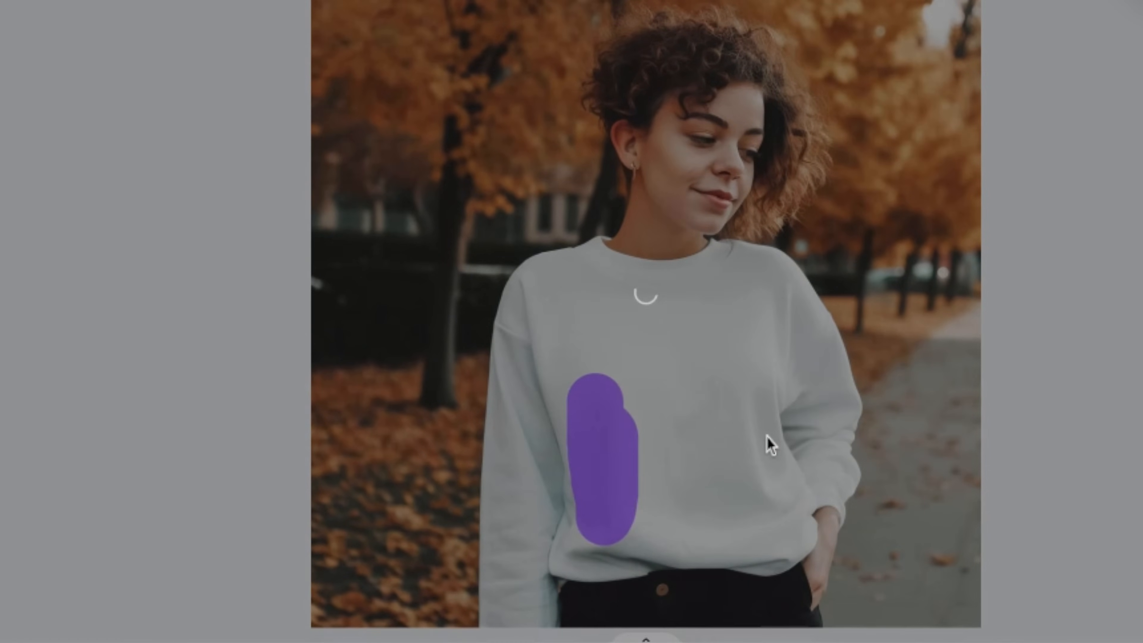
drag(602, 452, 737, 438)
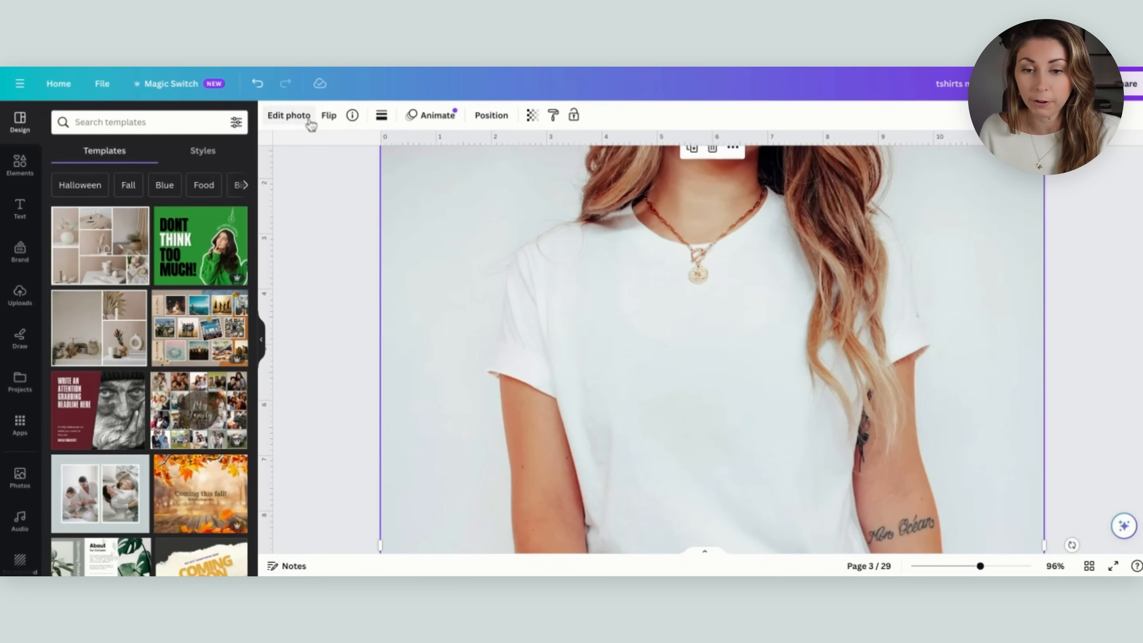
Brush the gold necklace off the white t-shirt model with Magic Eraser
click(289, 114)
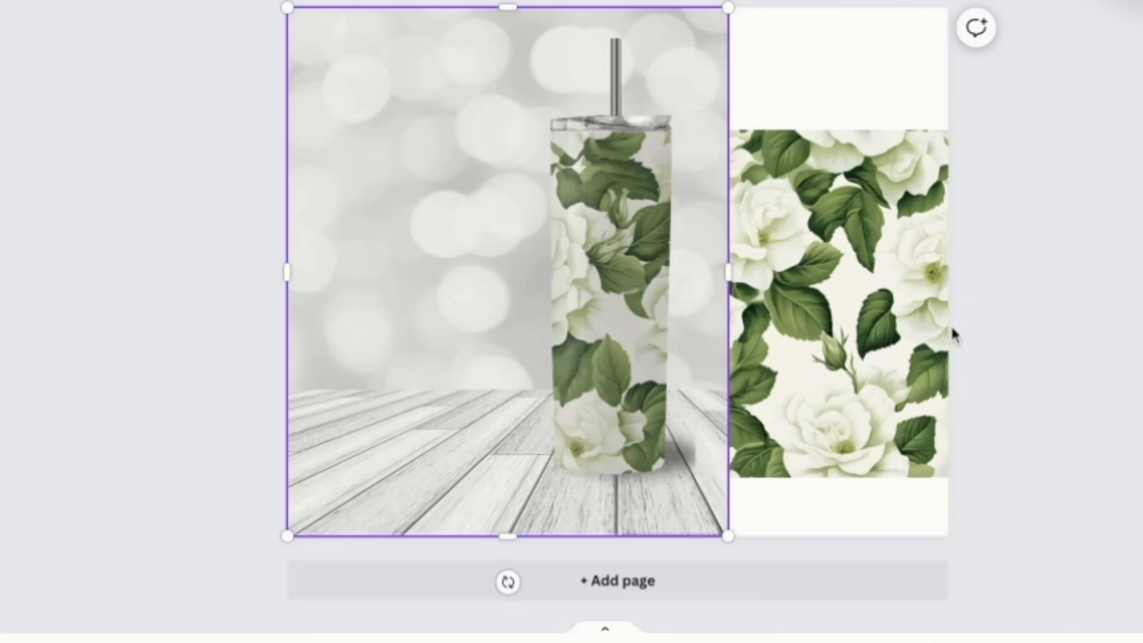
Widen the tumbler mockup to the page width and preview its finished video
drag(725, 273, 933, 273)
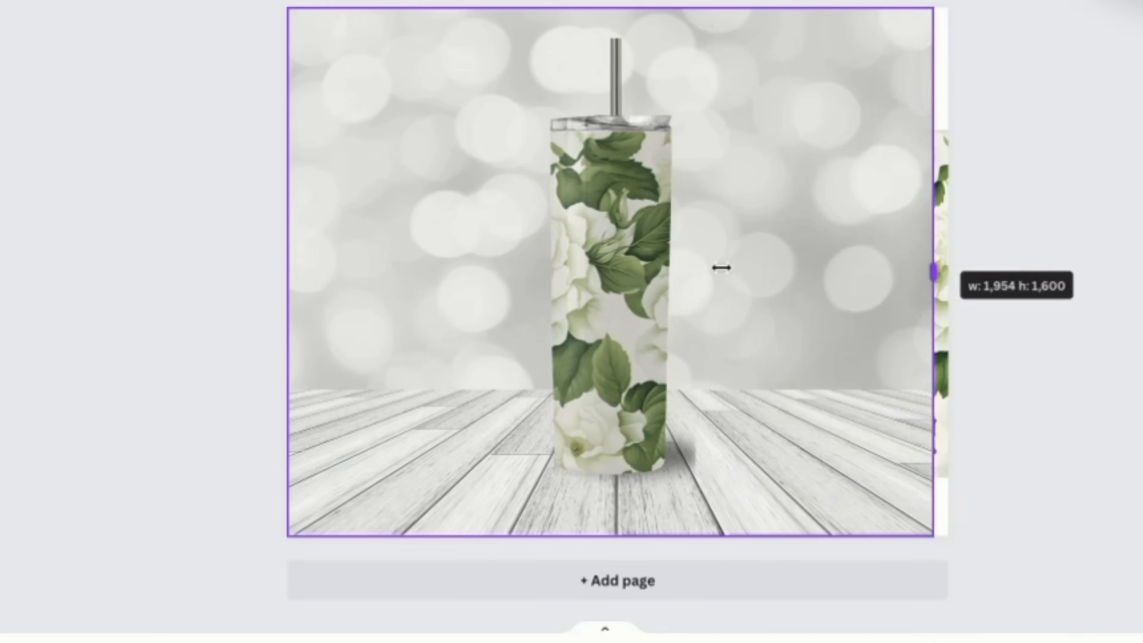
drag(937, 272, 819, 272)
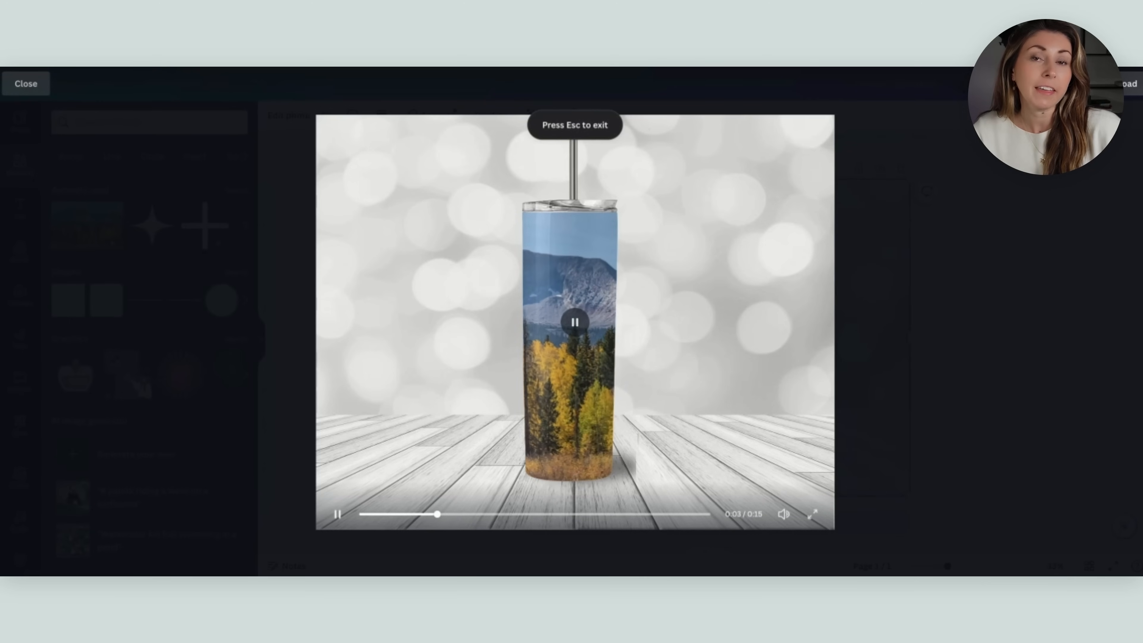
key(Escape)
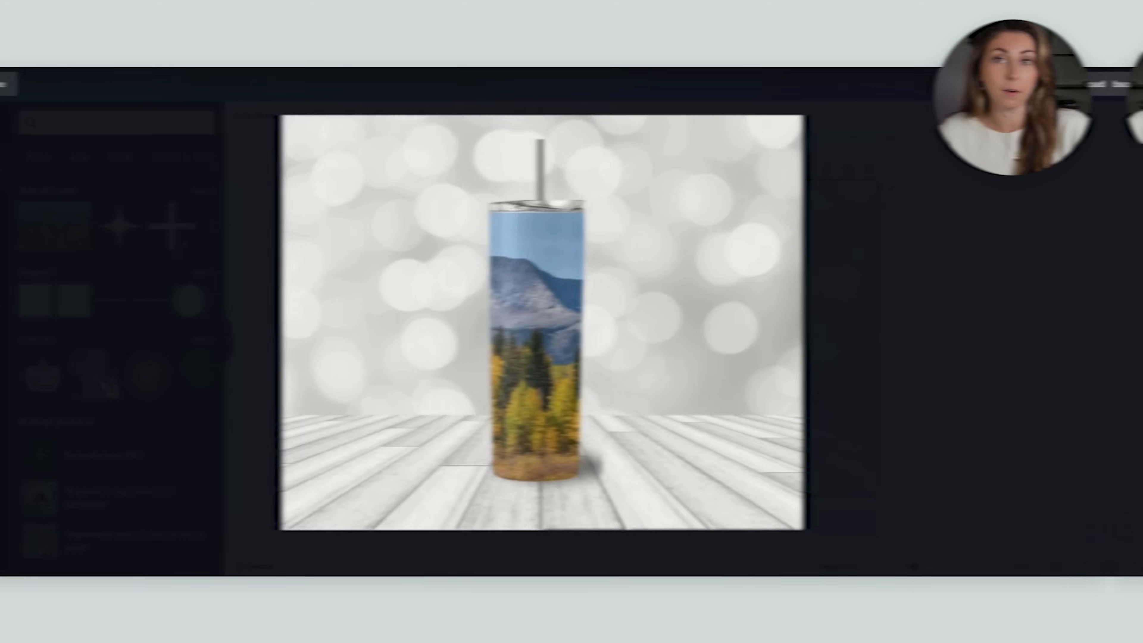